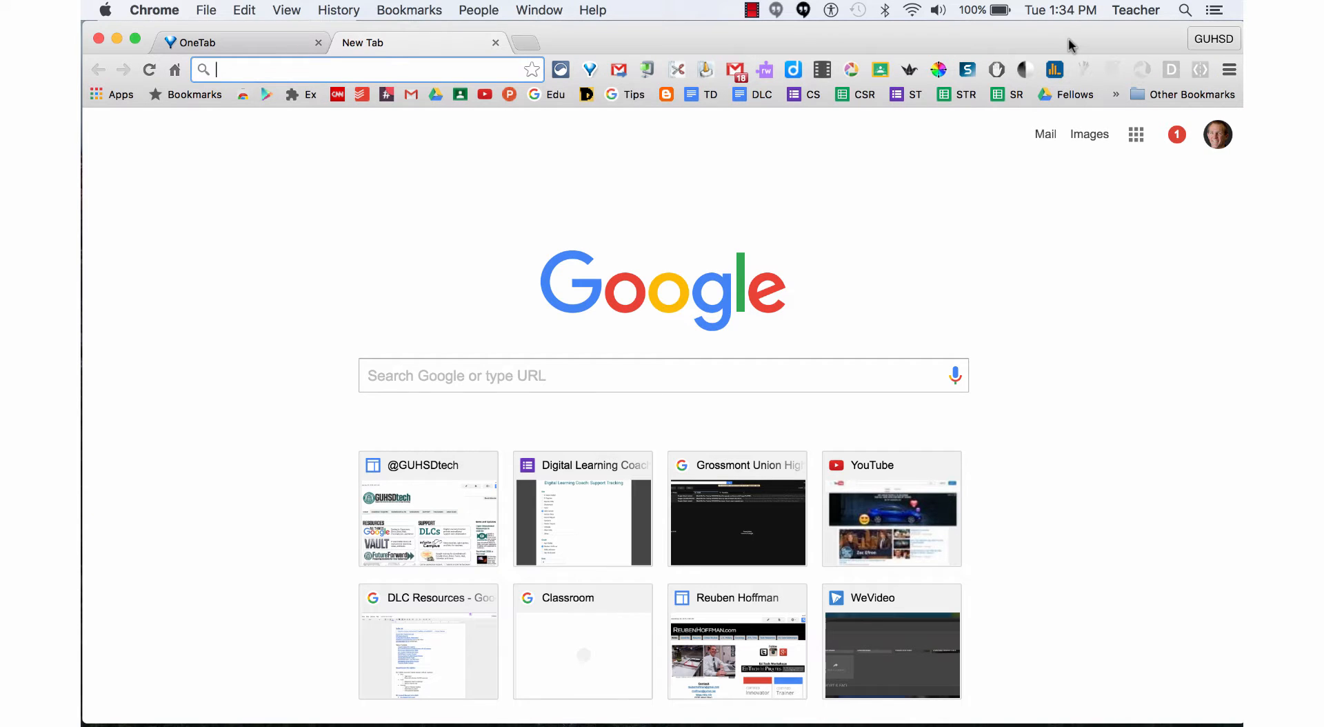
{"action": "mouse_move", "coordinate": [822, 80]}
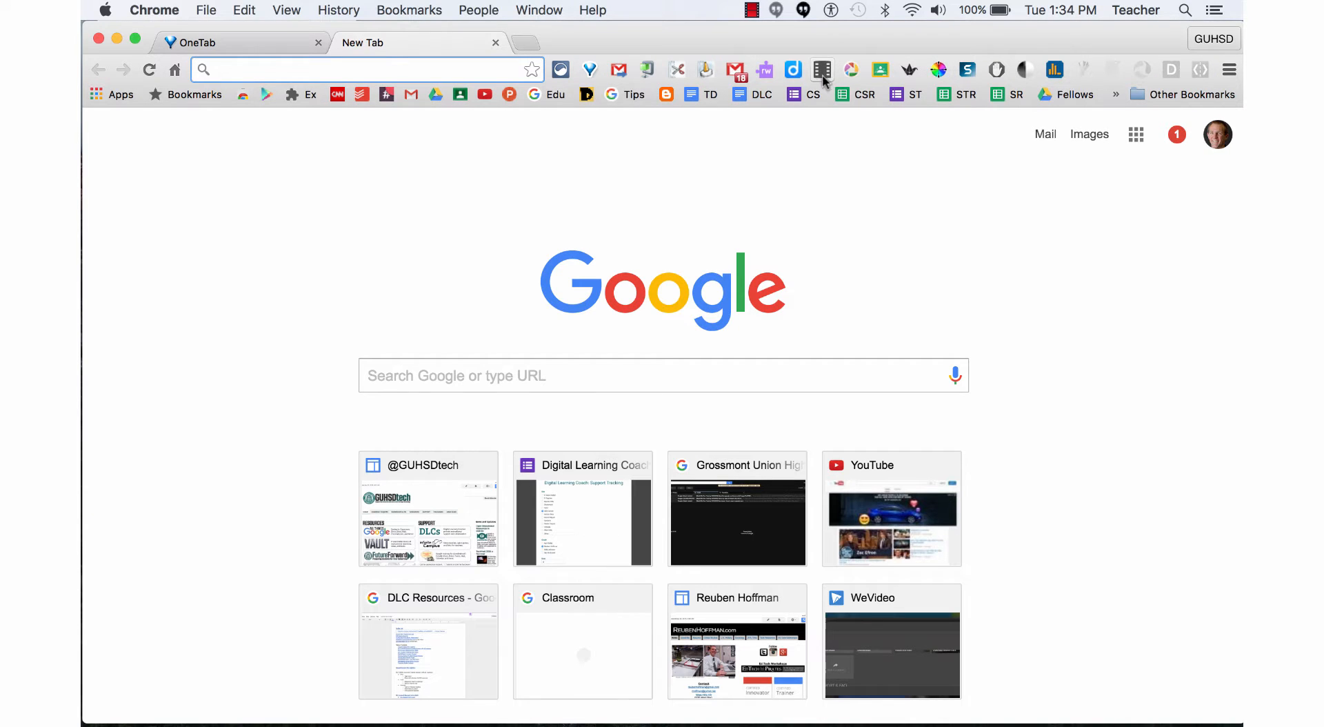
{"action": "mouse_move", "coordinate": [822, 70]}
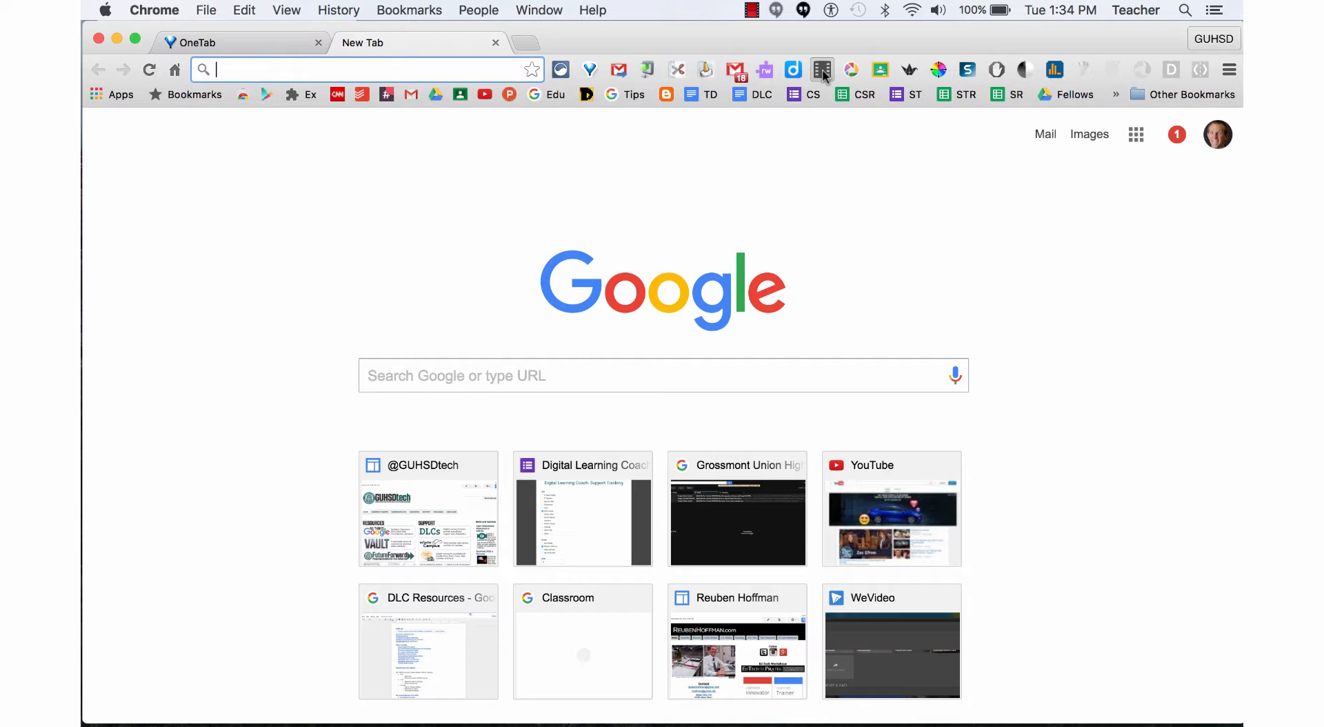
Choose the Blue Snowball microphone as the audio source for a desktop recording, webcam off.
{"action": "left_click", "coordinate": [822, 69]}
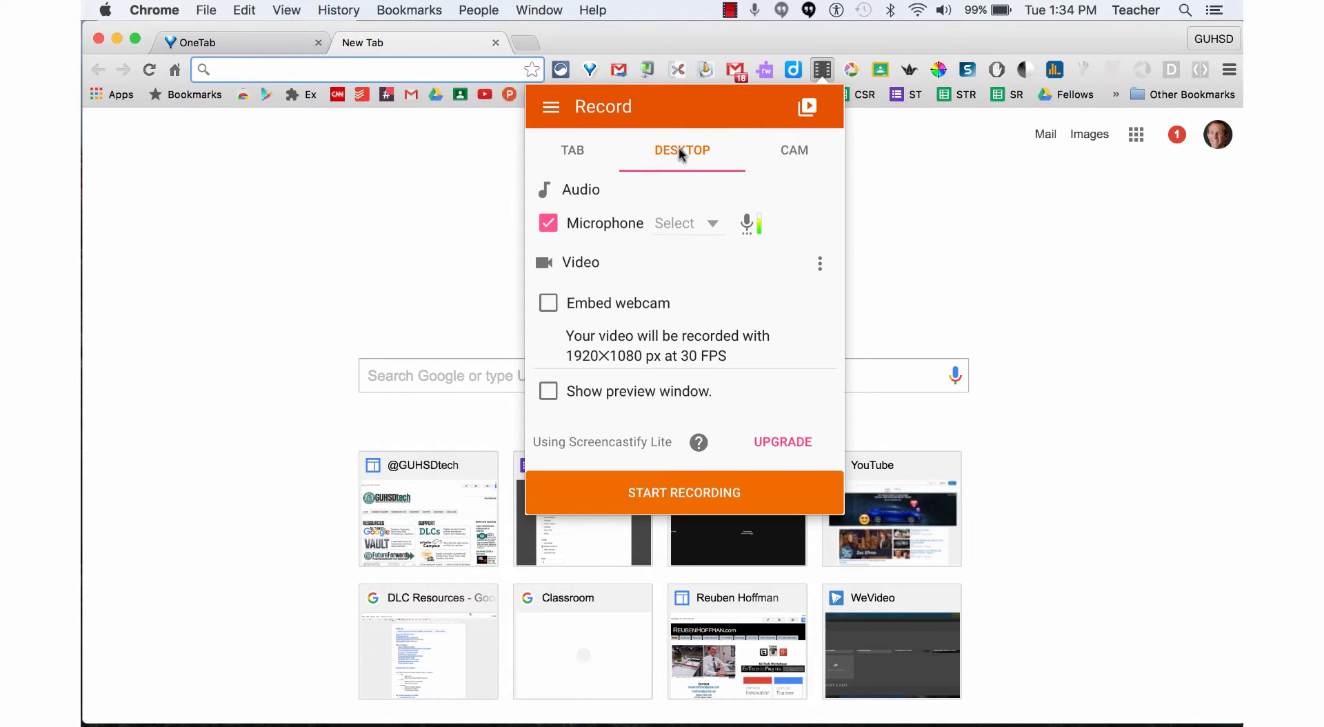
{"action": "mouse_move", "coordinate": [717, 229]}
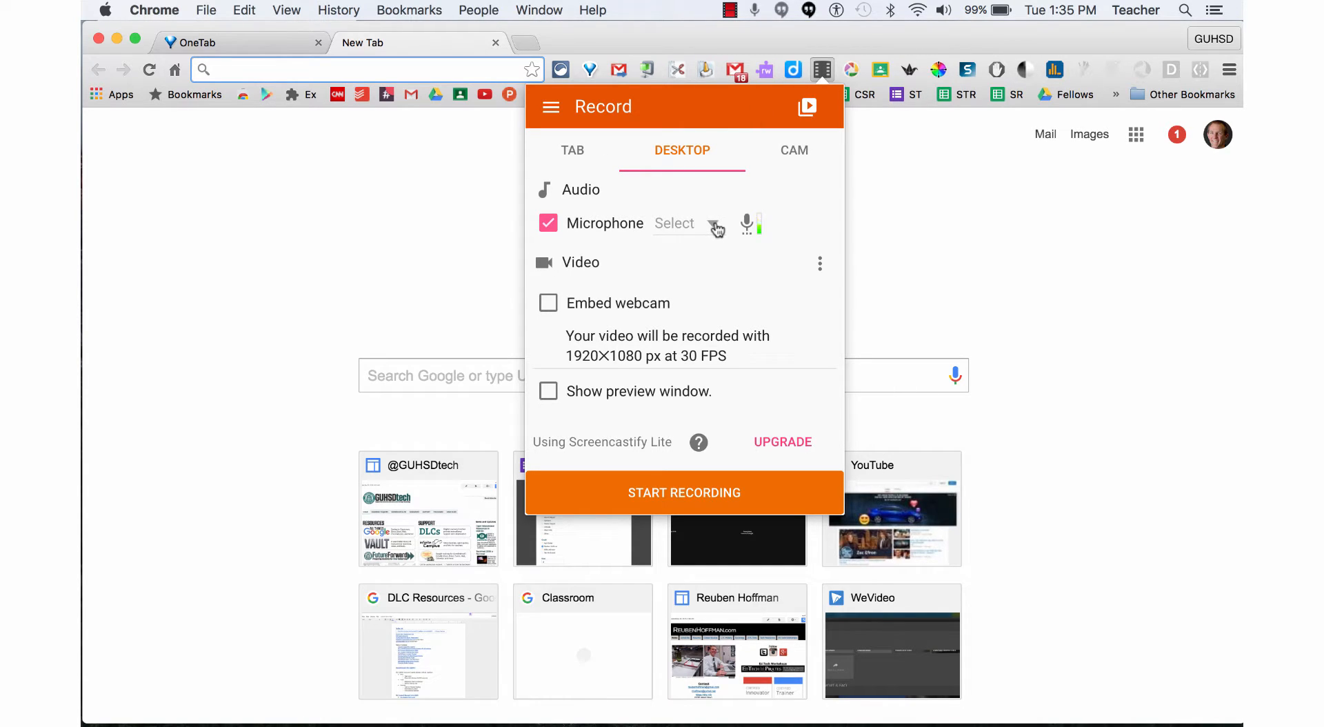
{"action": "left_click", "coordinate": [687, 223]}
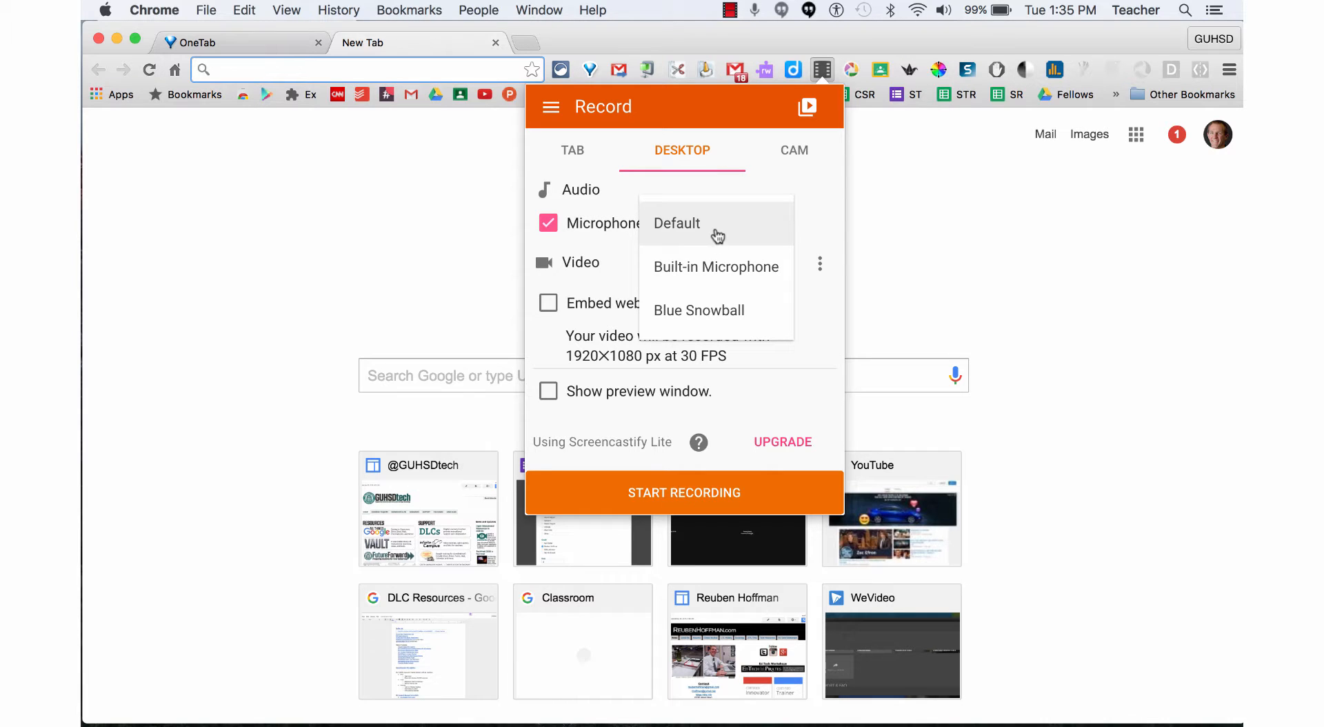
{"action": "left_click", "coordinate": [698, 310]}
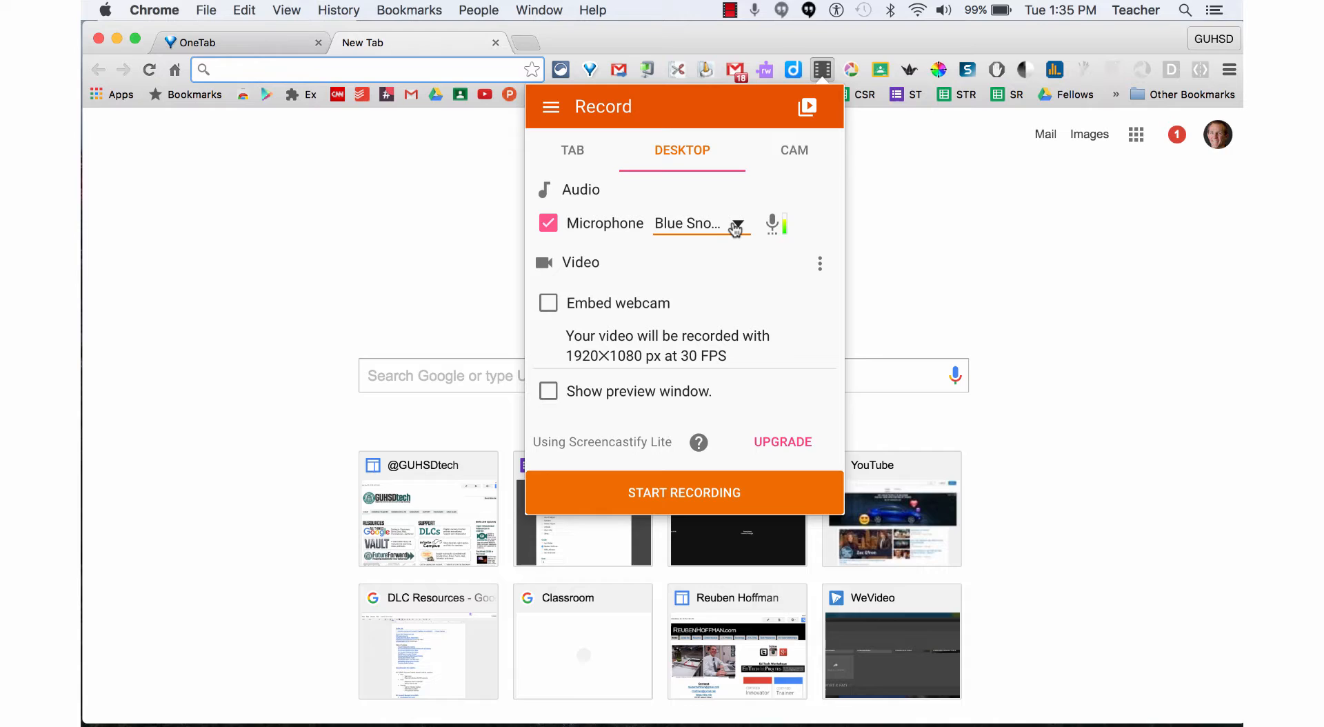
{"action": "mouse_move", "coordinate": [563, 310]}
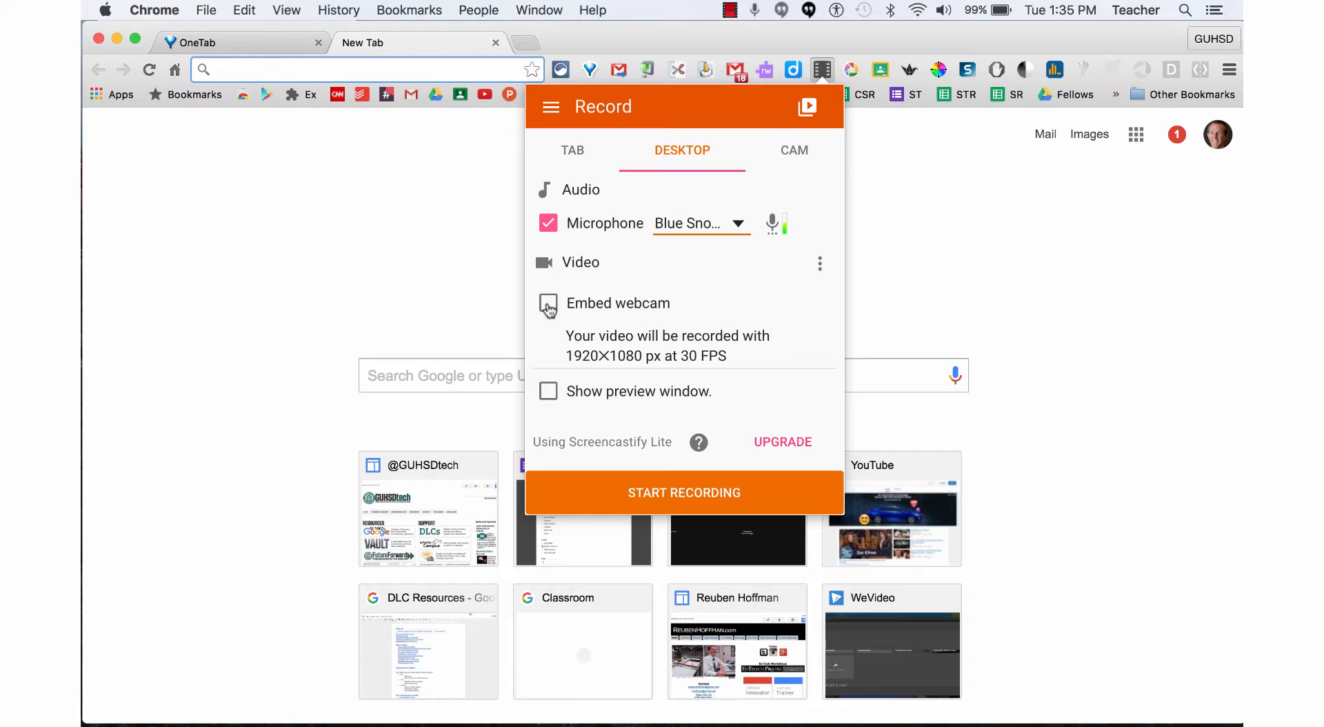
{"action": "left_click", "coordinate": [547, 302]}
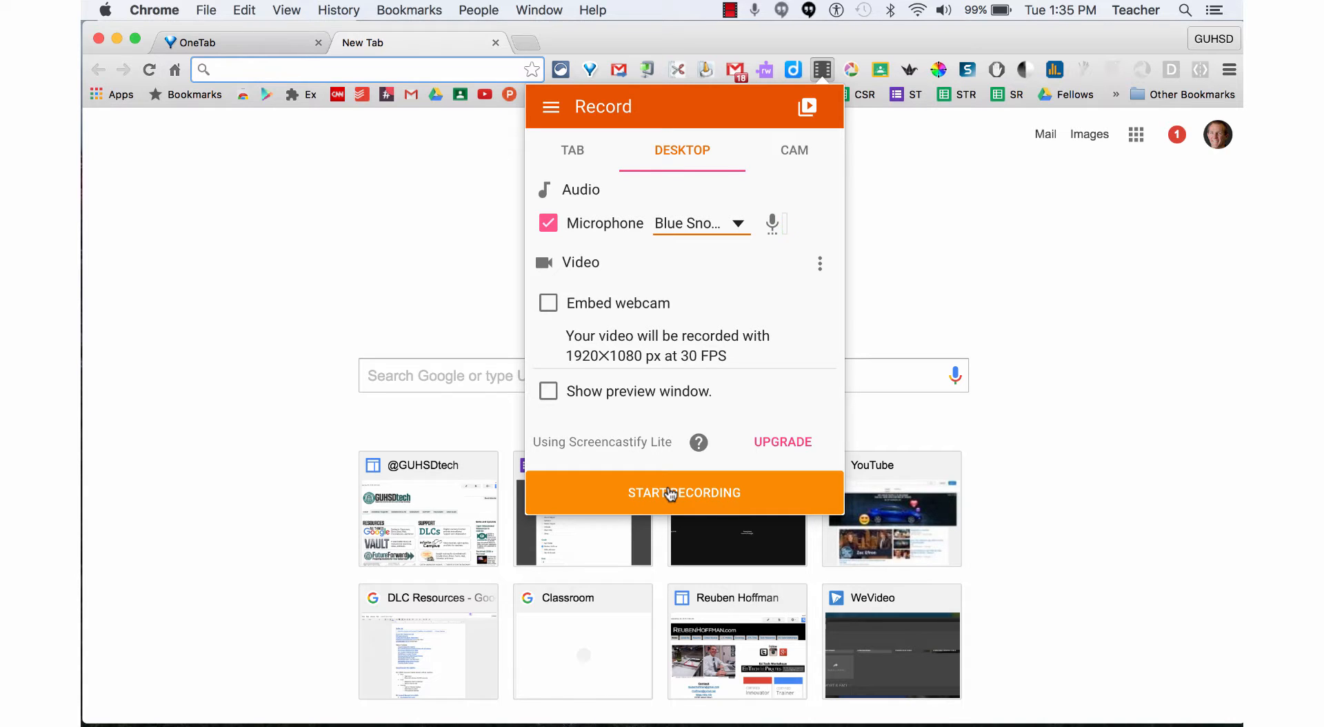
Start recording and share the 'Live image - Image Mate' window as the capture source.
{"action": "left_click", "coordinate": [684, 492]}
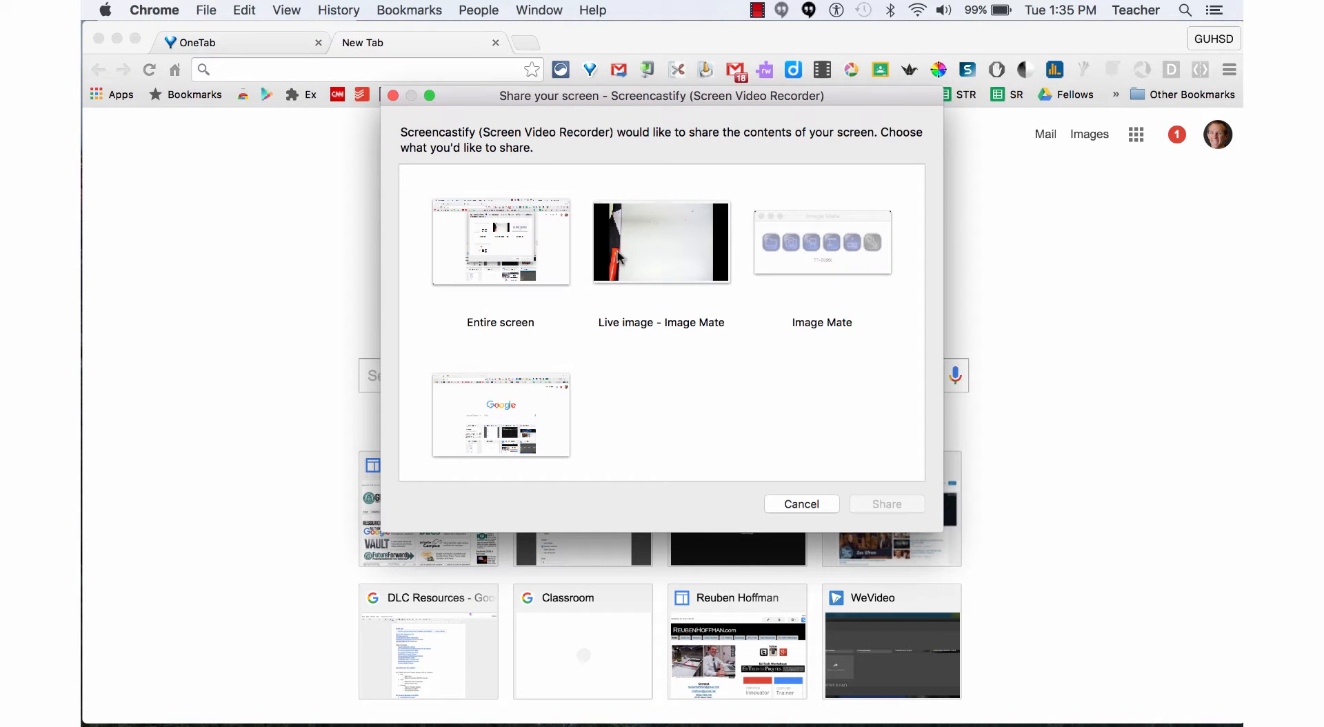
{"action": "left_click", "coordinate": [661, 242]}
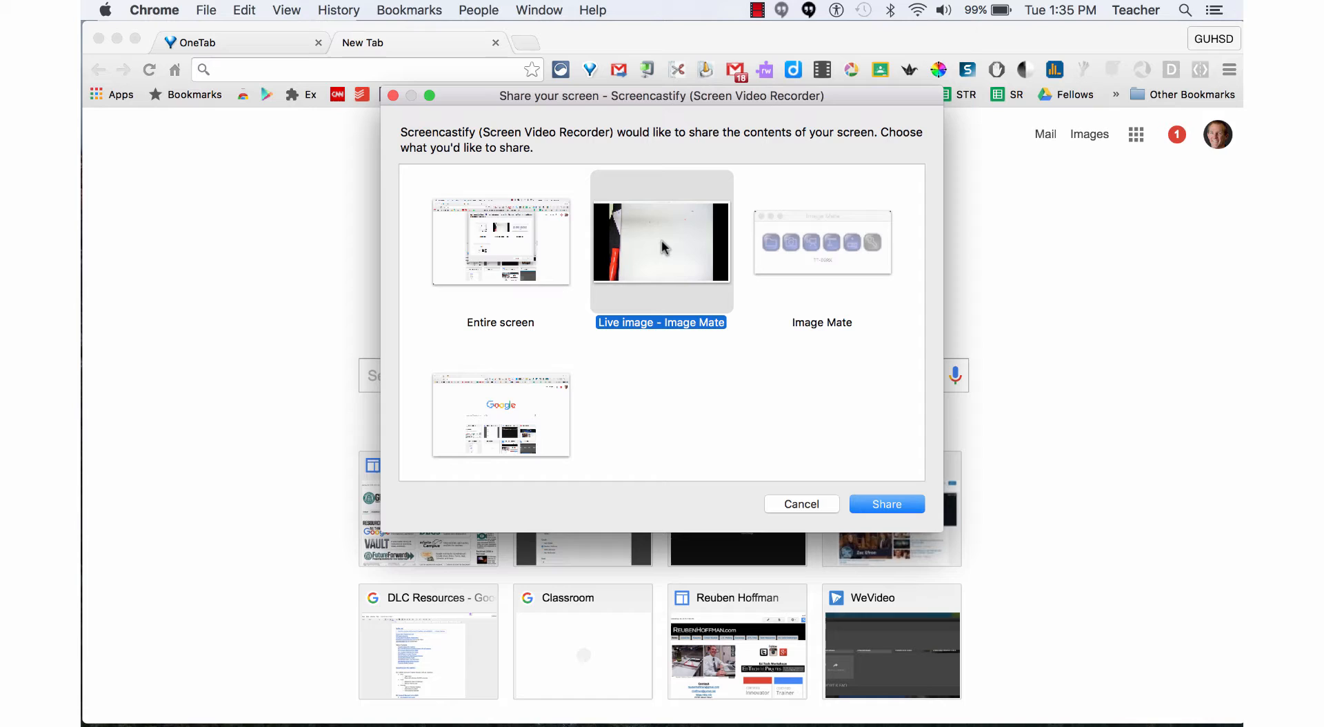
{"action": "mouse_move", "coordinate": [721, 334]}
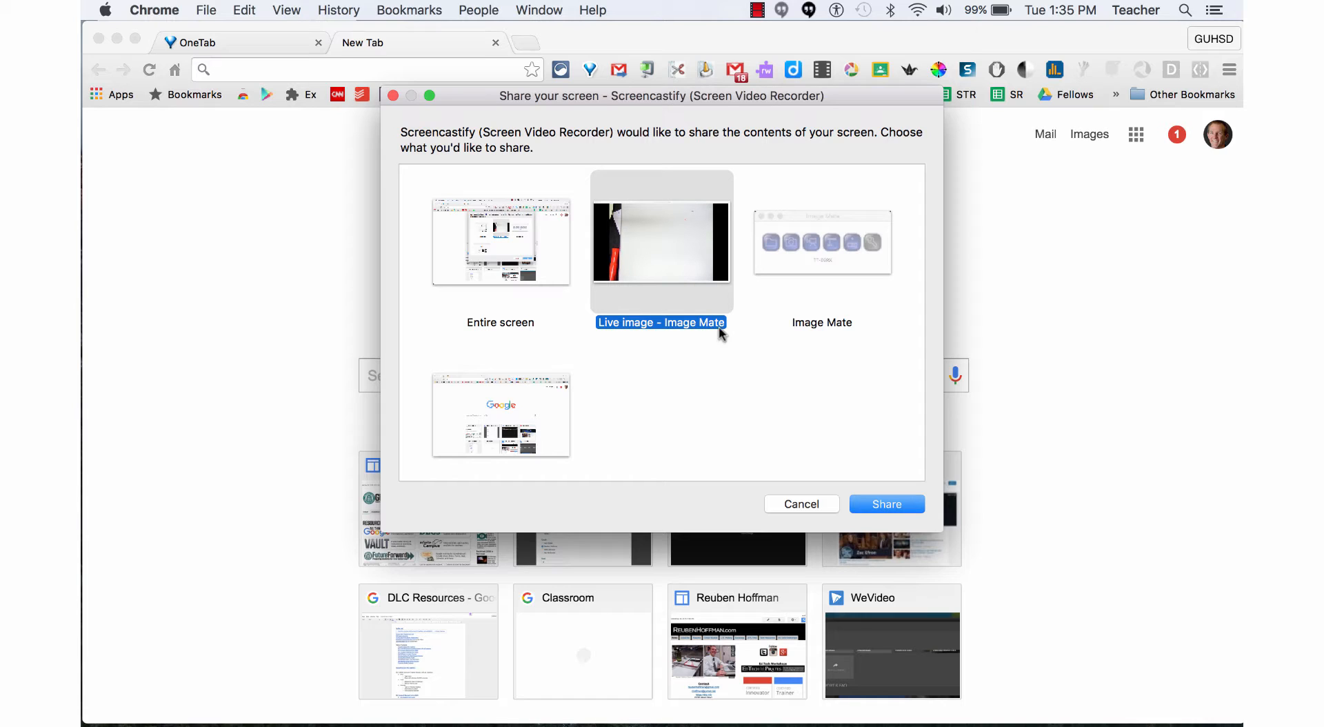
{"action": "mouse_move", "coordinate": [665, 250]}
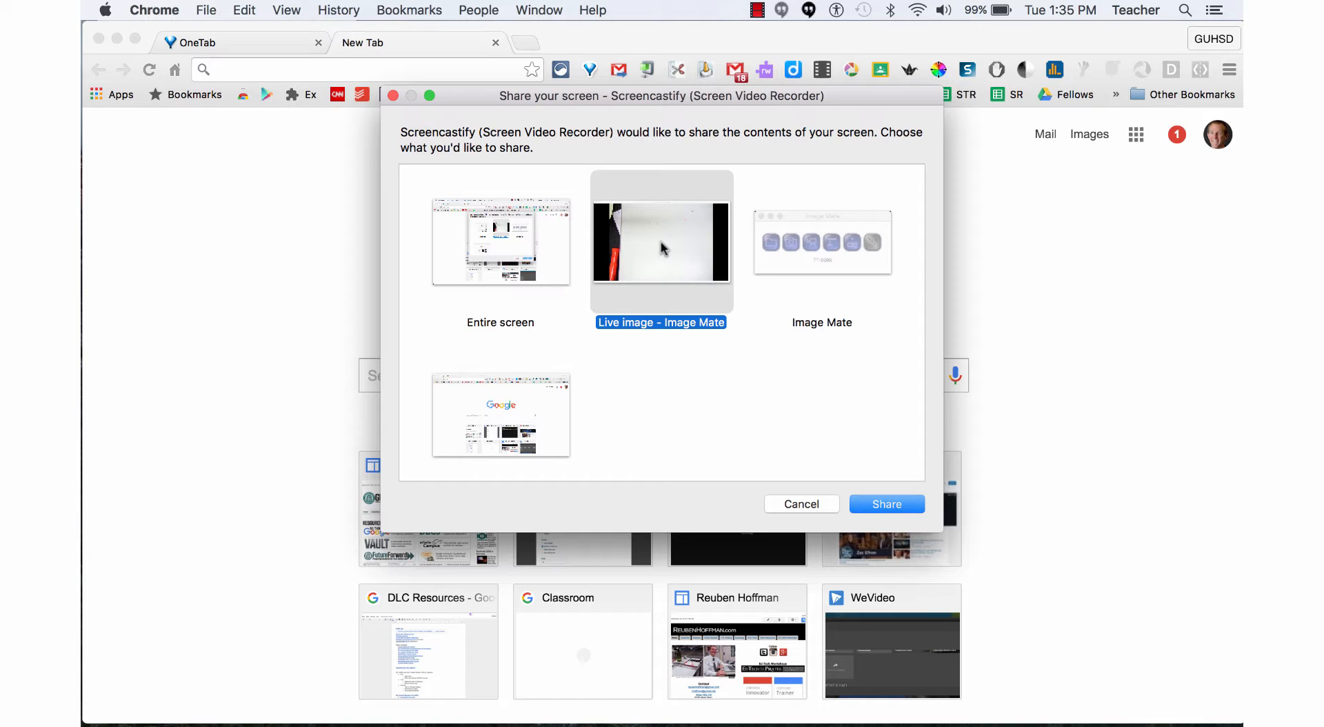
{"action": "left_click", "coordinate": [885, 504]}
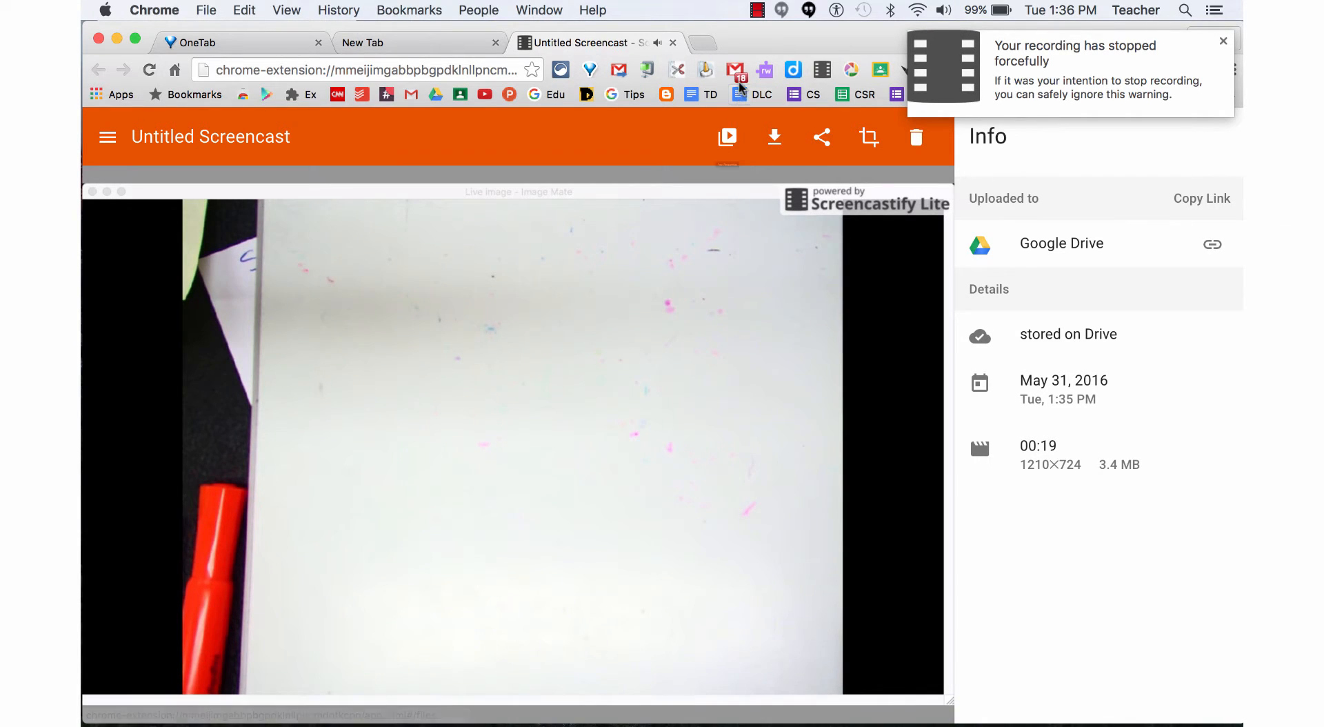
Stop the recording and bring up sharing options for 'ELMO Screencasting (Screencastify)'.
{"action": "left_click", "coordinate": [1224, 40]}
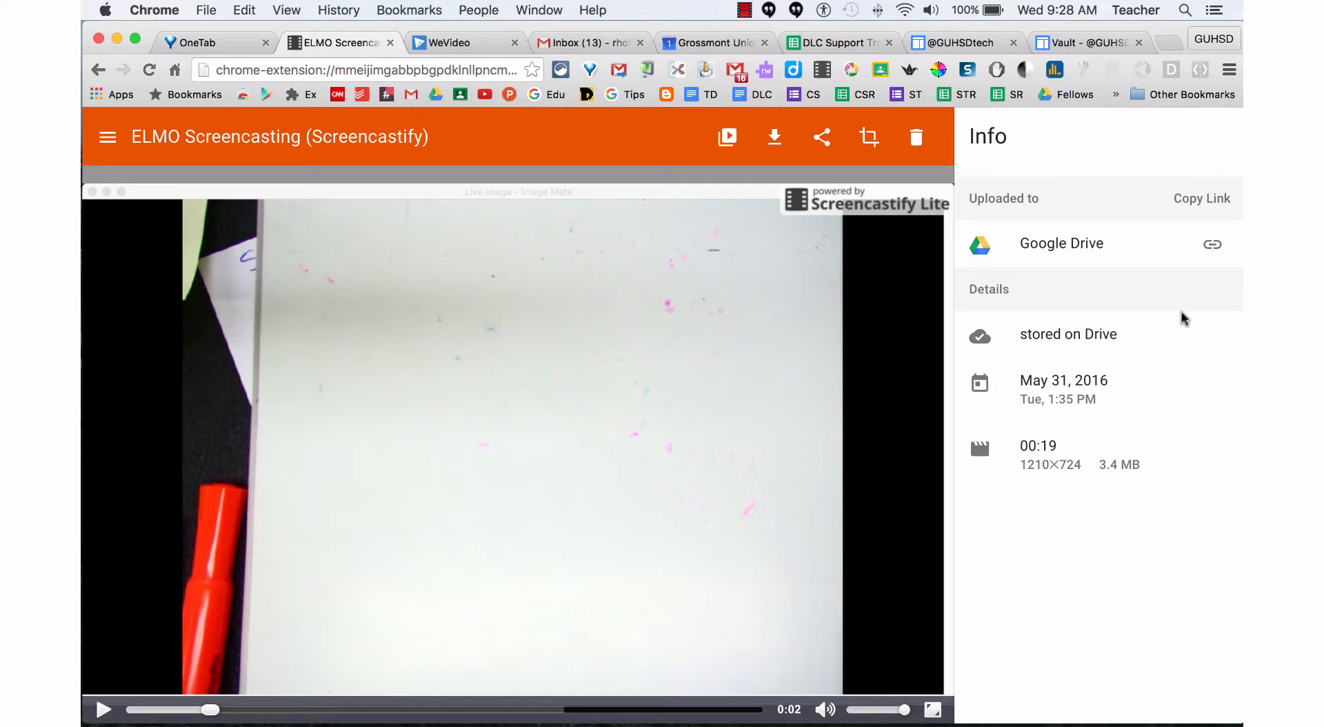
{"action": "mouse_move", "coordinate": [1239, 191]}
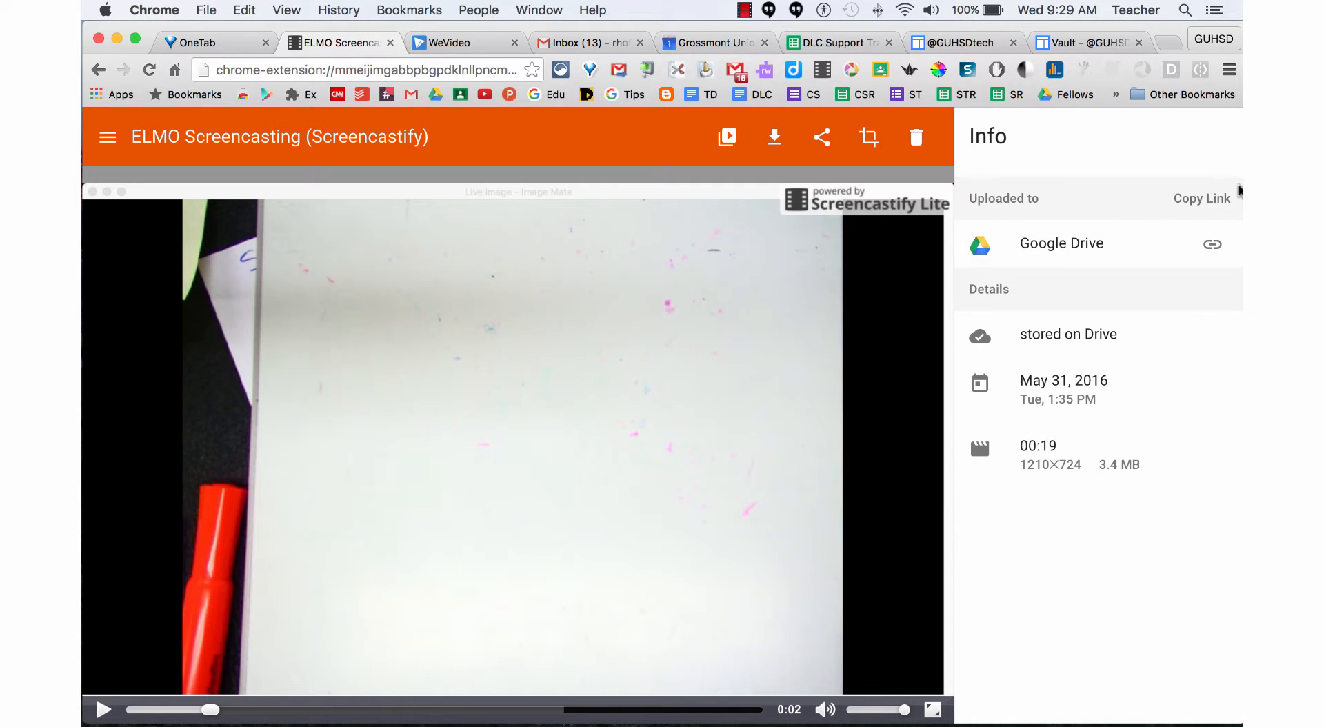
{"action": "mouse_move", "coordinate": [1121, 246]}
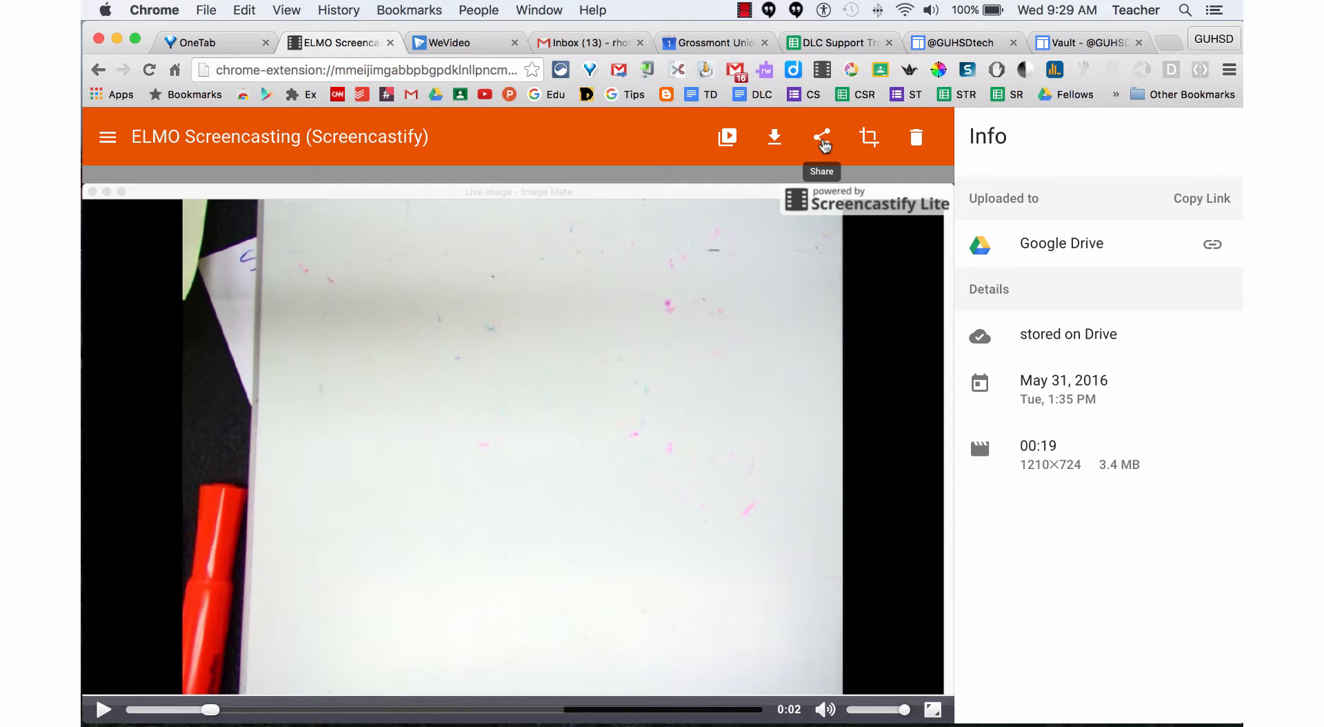
{"action": "left_click", "coordinate": [821, 136]}
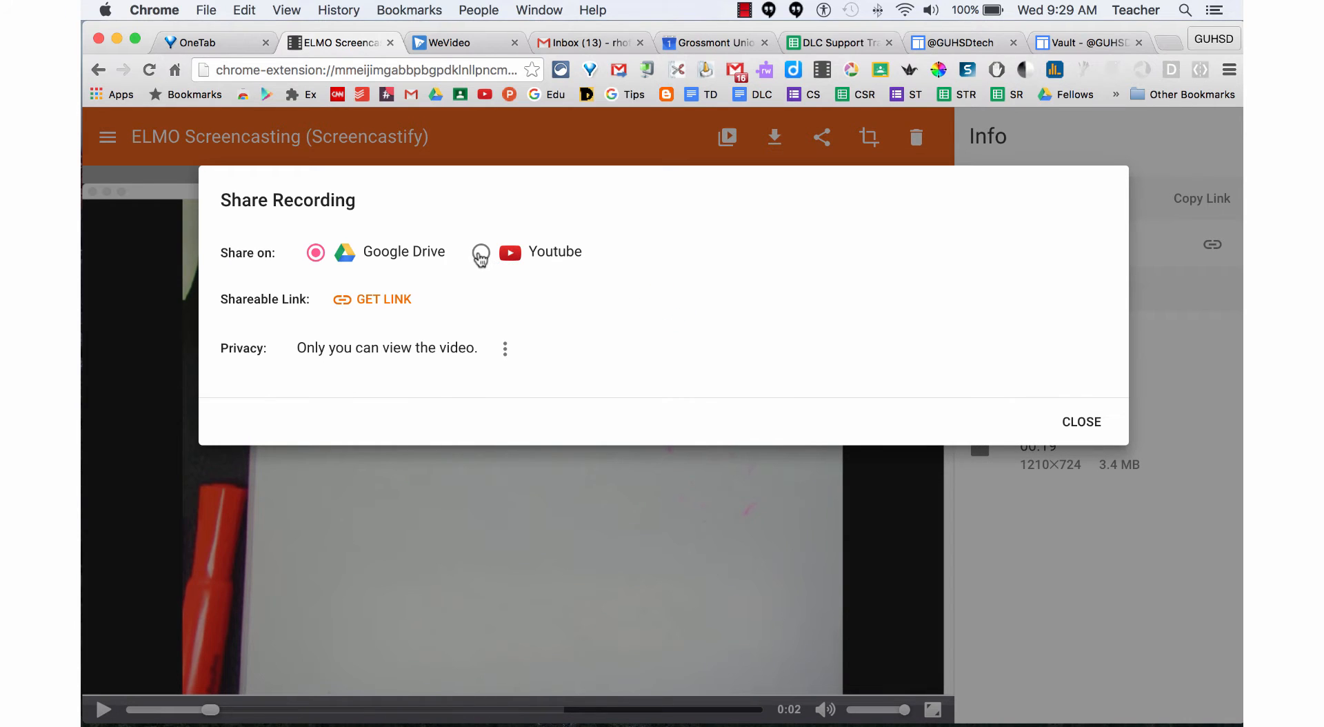
Switch the share target from Google Drive to YouTube and pick the upload channel.
{"action": "left_click", "coordinate": [480, 251]}
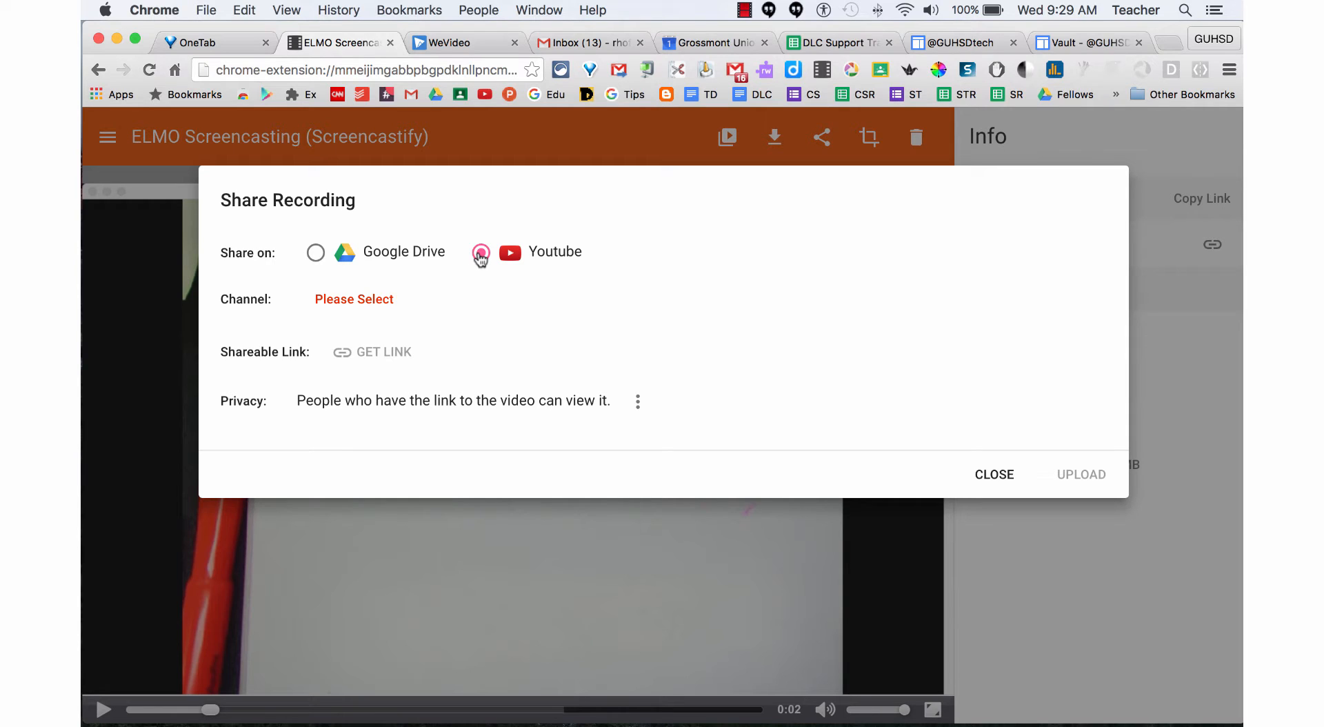
{"action": "left_click", "coordinate": [480, 251]}
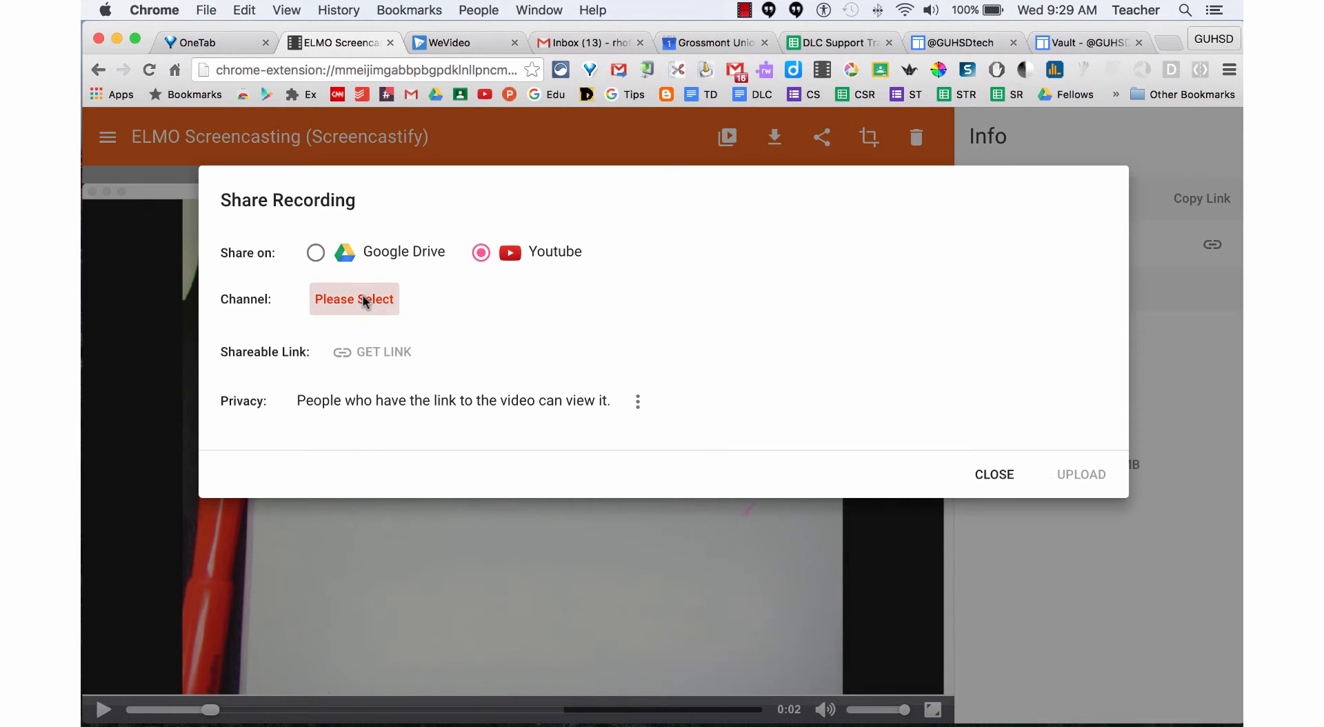
{"action": "left_click", "coordinate": [355, 299]}
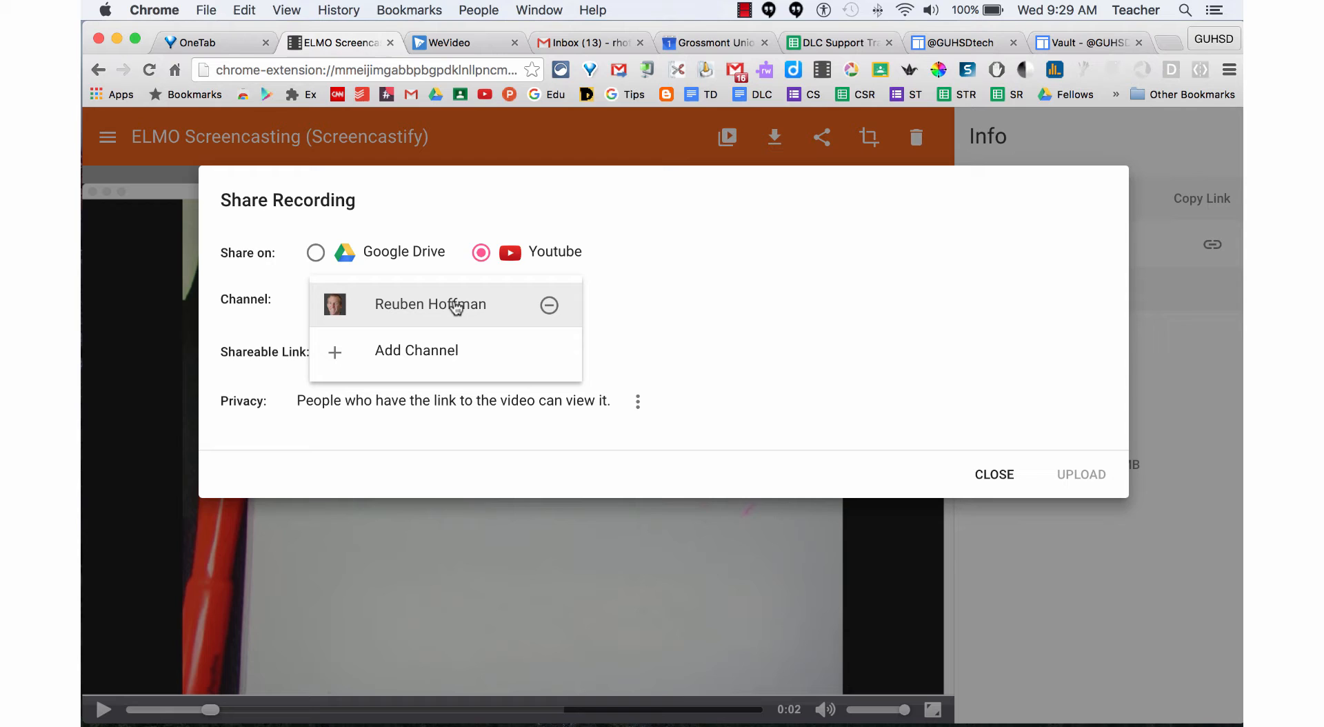
{"action": "left_click", "coordinate": [431, 304]}
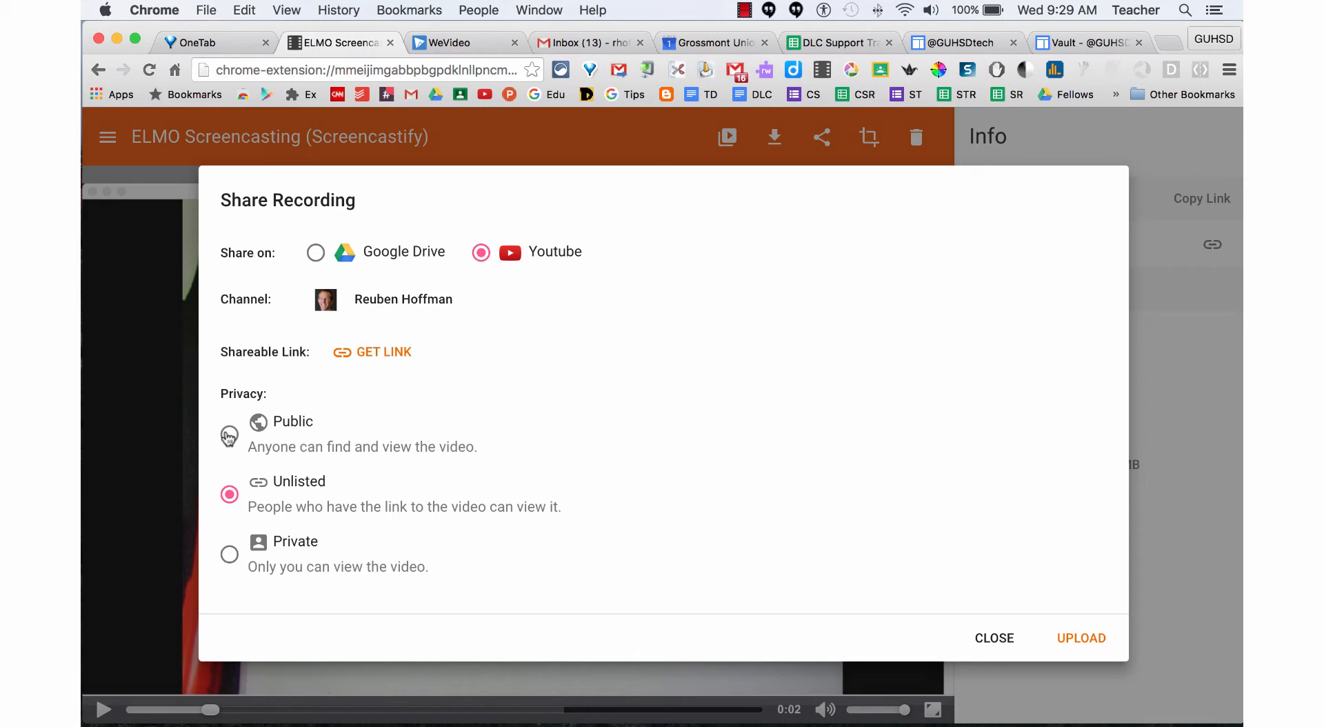
Set the YouTube upload privacy to Public.
{"action": "left_click", "coordinate": [229, 435]}
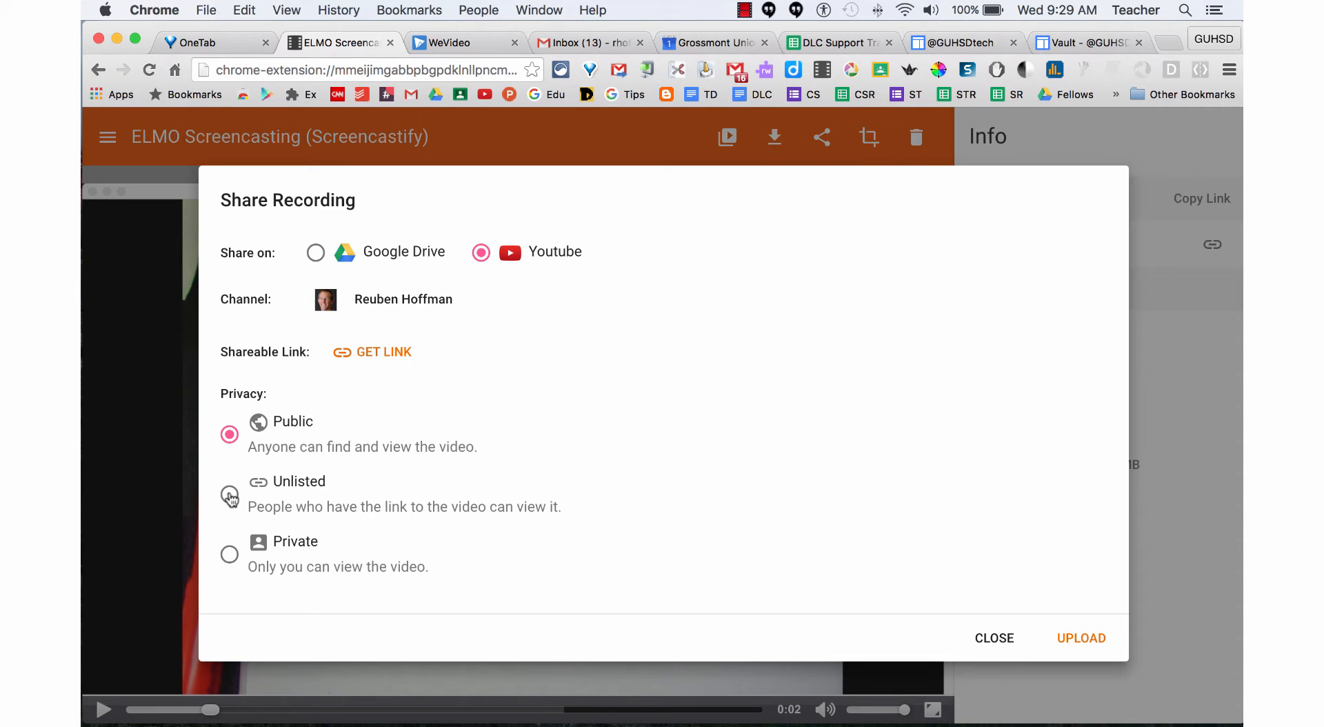
{"action": "mouse_move", "coordinate": [296, 441]}
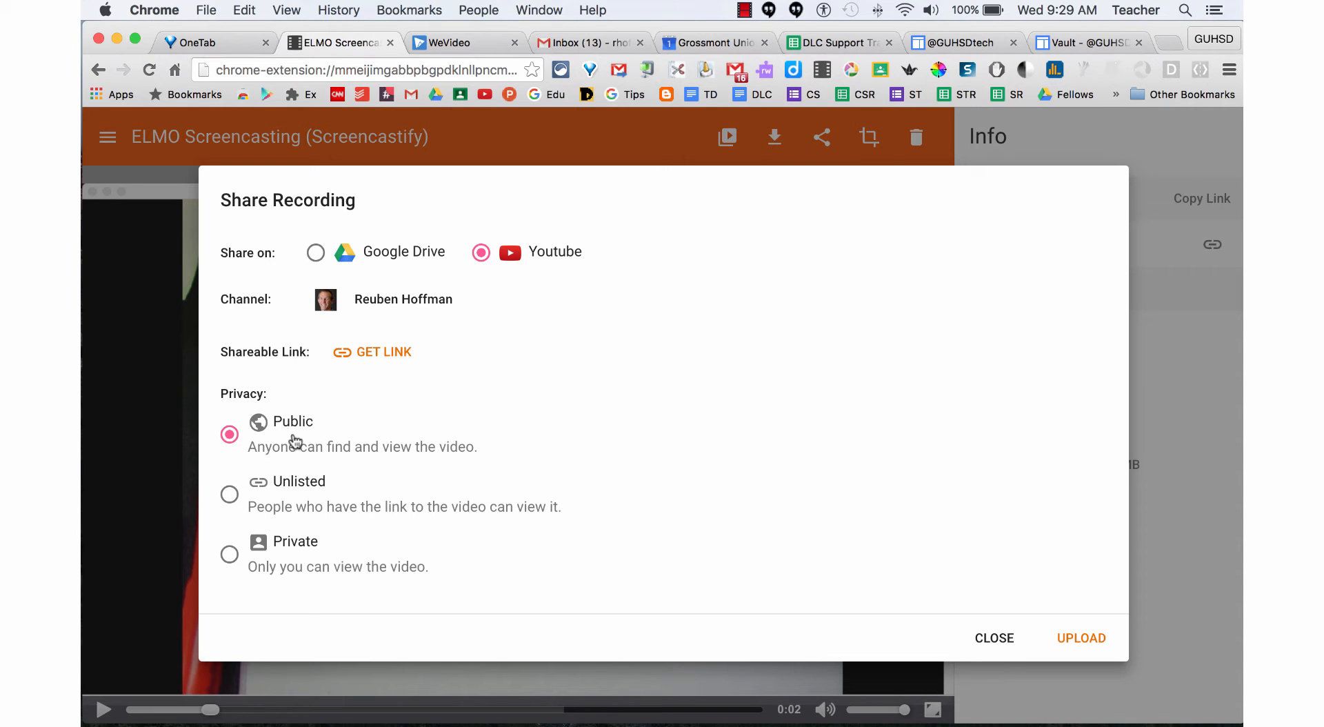